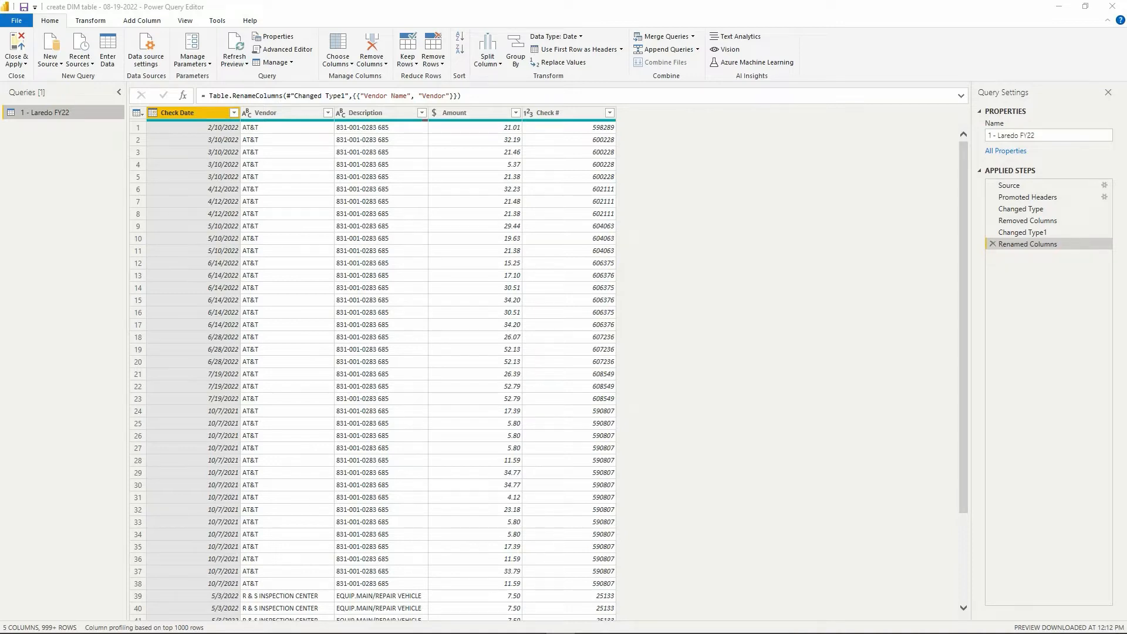
mouse_move(78, 116)
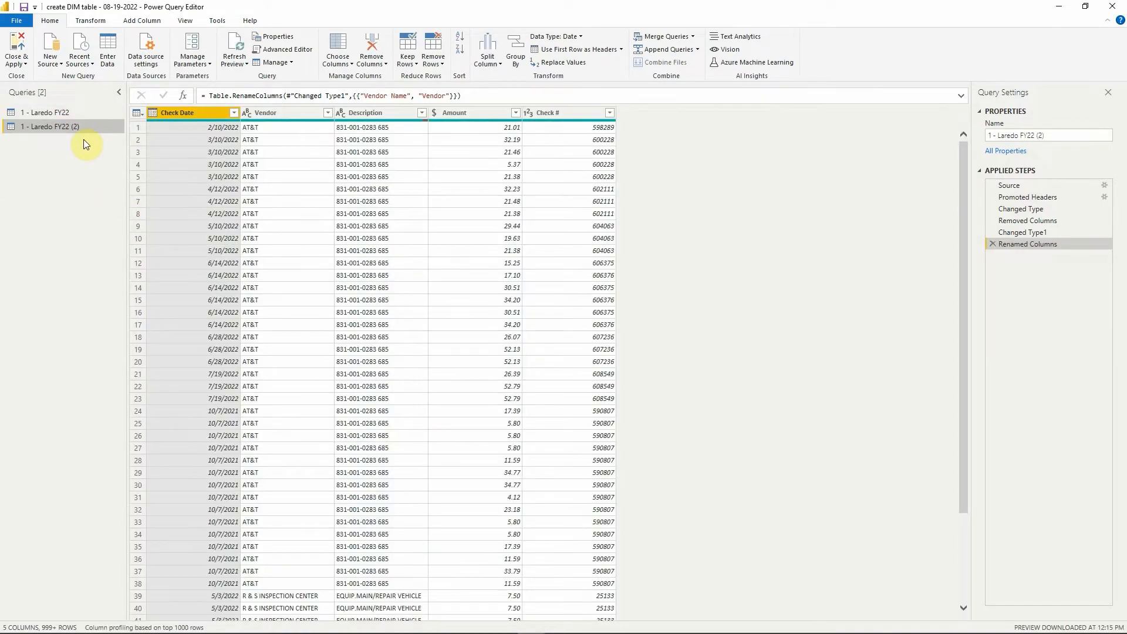
Name the duplicated Laredo FY22 query 'DIM - Vendors'.
text(DIM - Vendors)
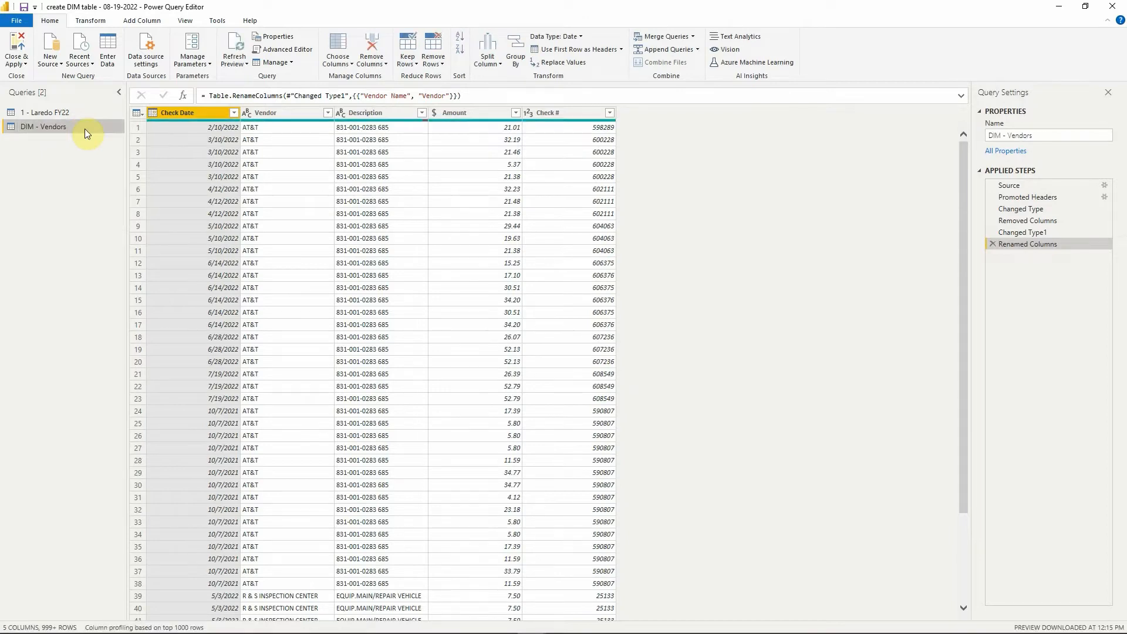
Keep only the Vendor column in DIM - Vendors and remove duplicate vendors.
click(266, 112)
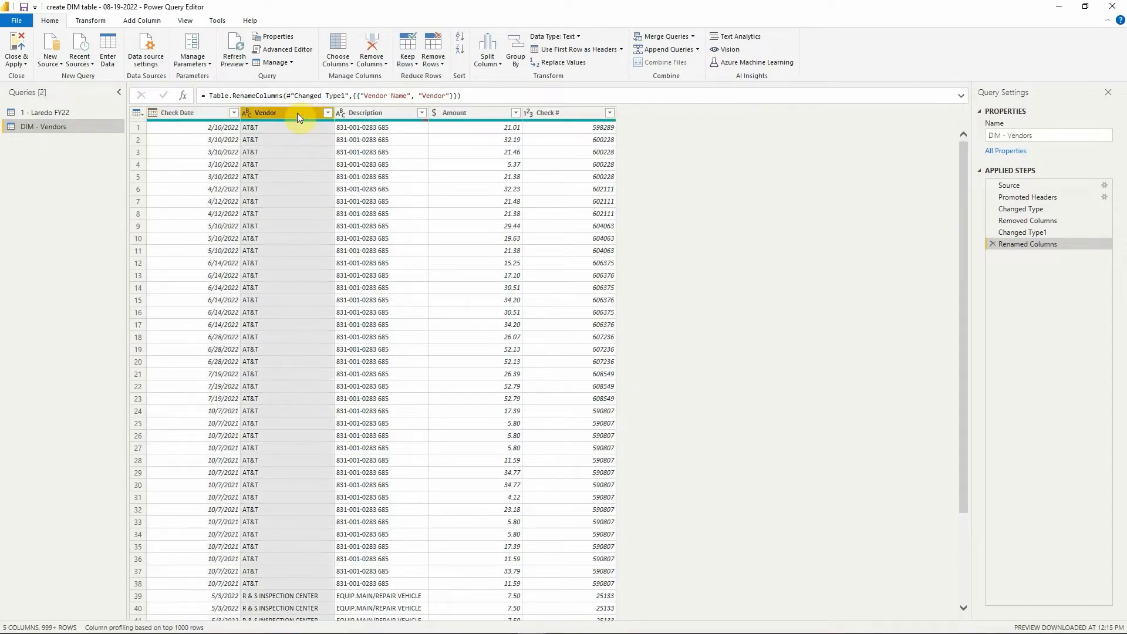
right_click(298, 116)
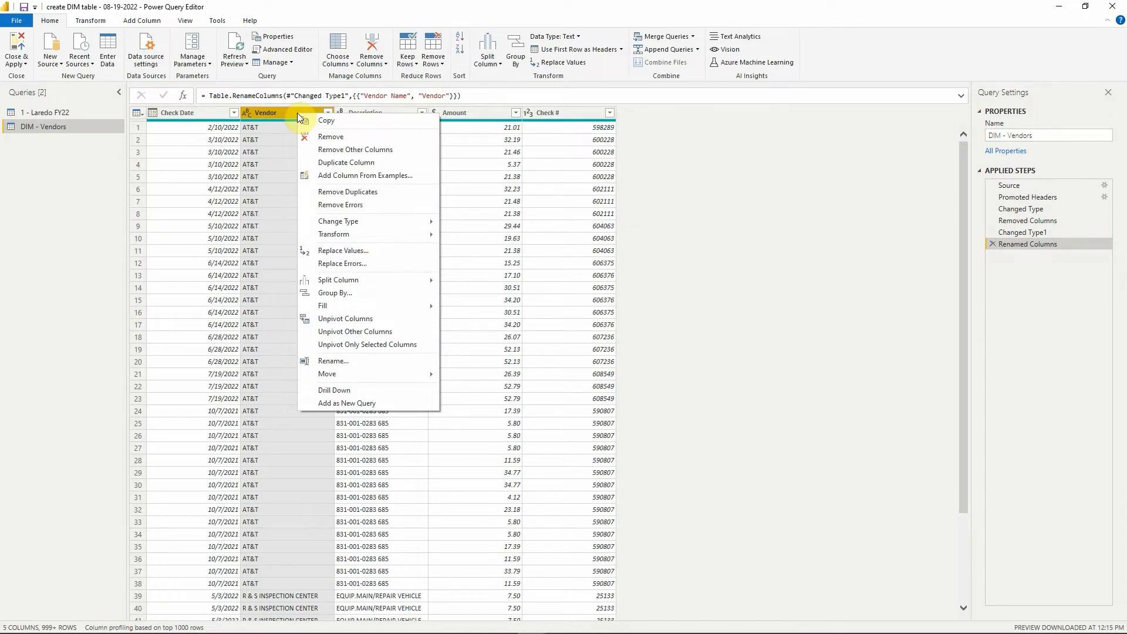
mouse_move(355, 195)
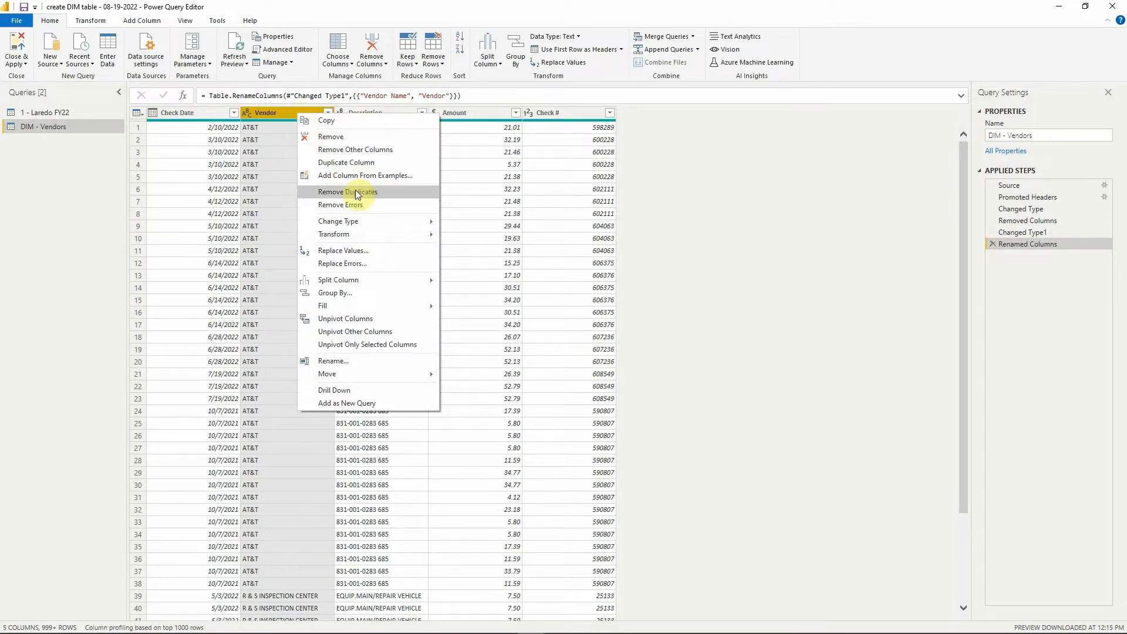
click(356, 150)
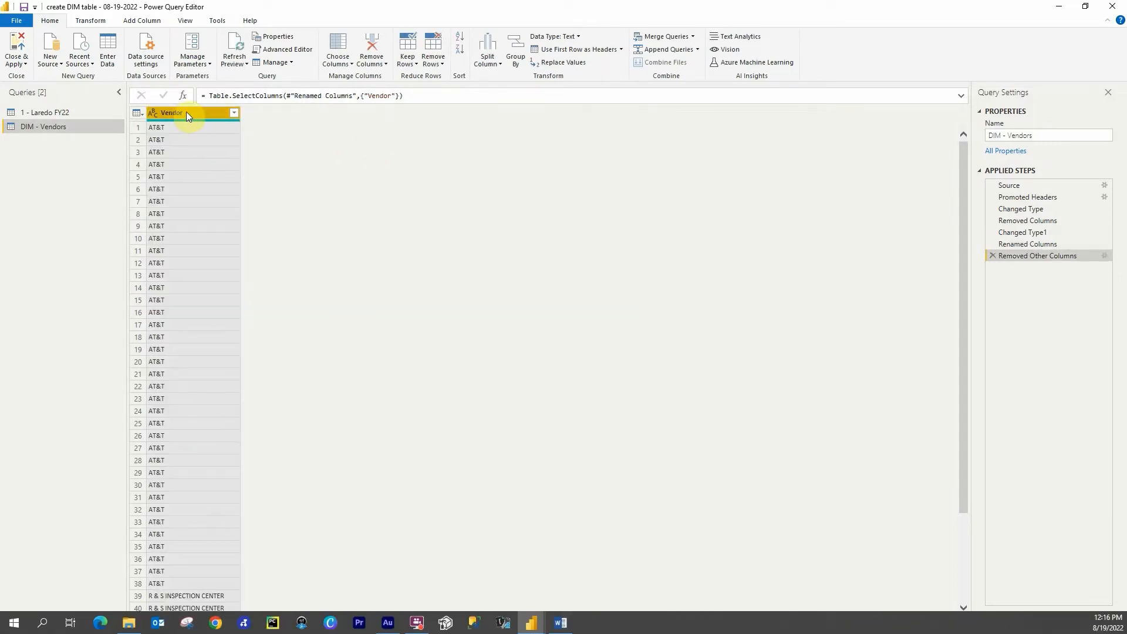
right_click(171, 113)
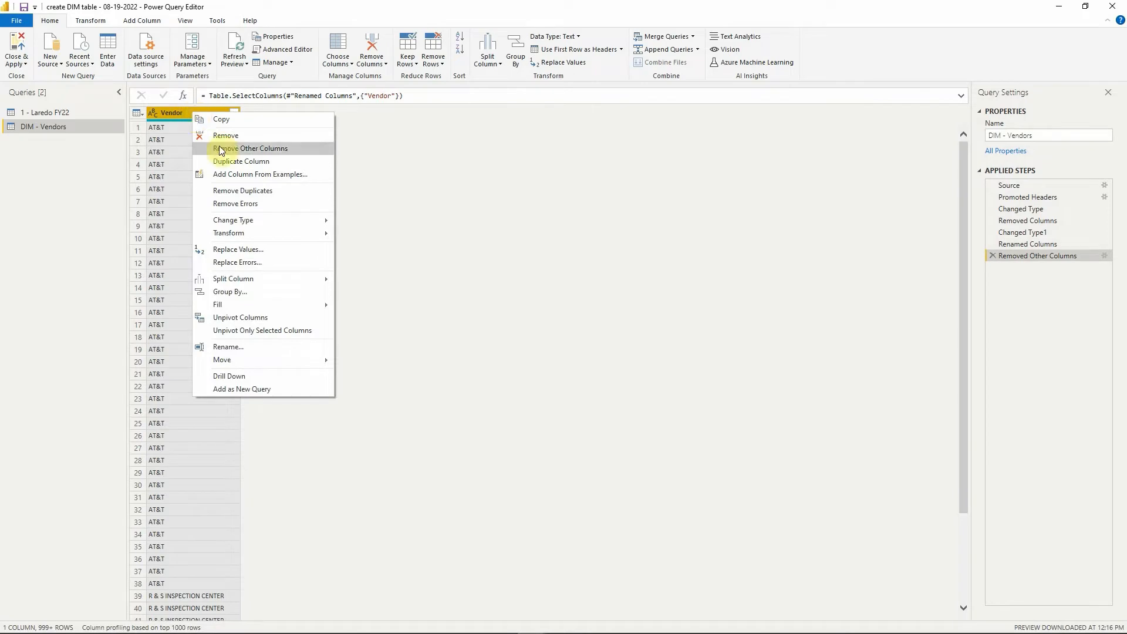
click(243, 190)
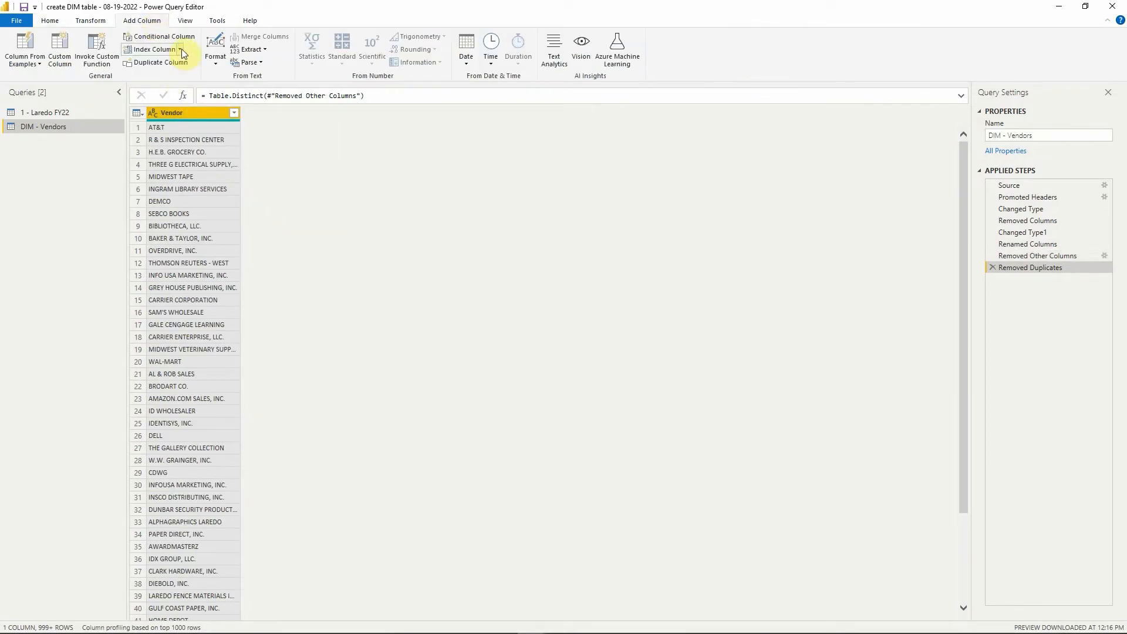
Add an Index column starting from 1 to DIM - Vendors.
click(179, 49)
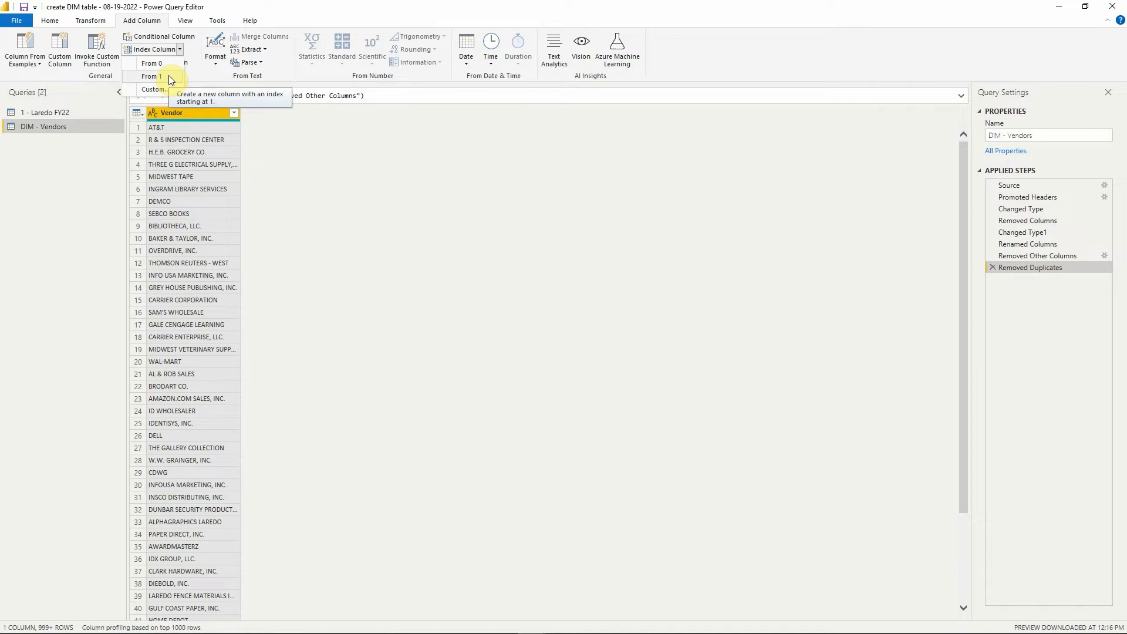
click(151, 76)
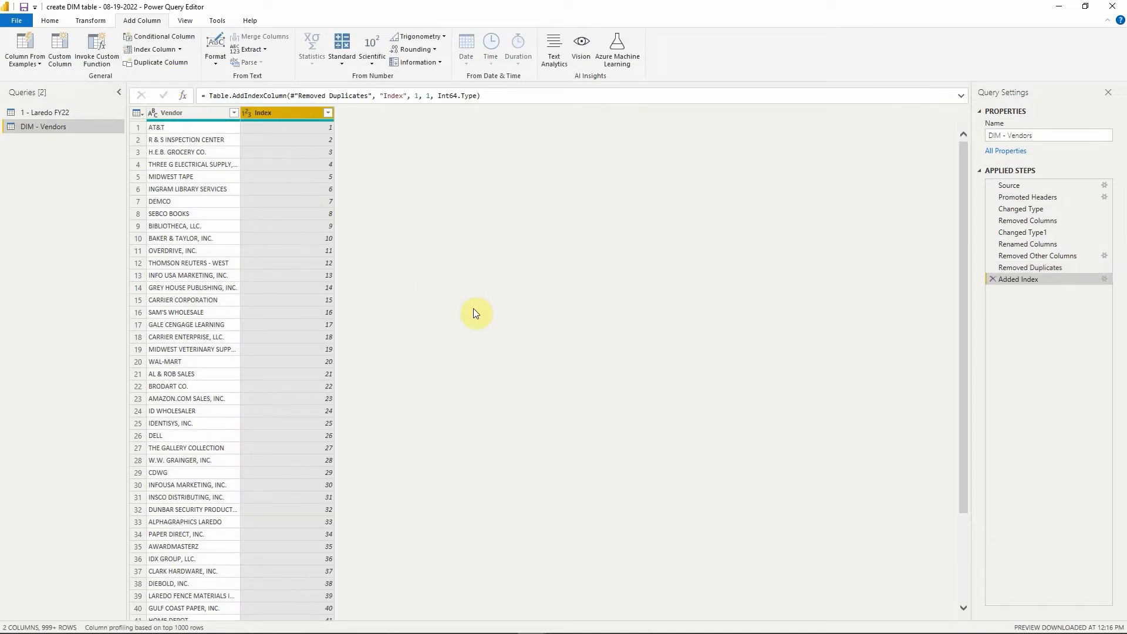
mouse_move(384, 285)
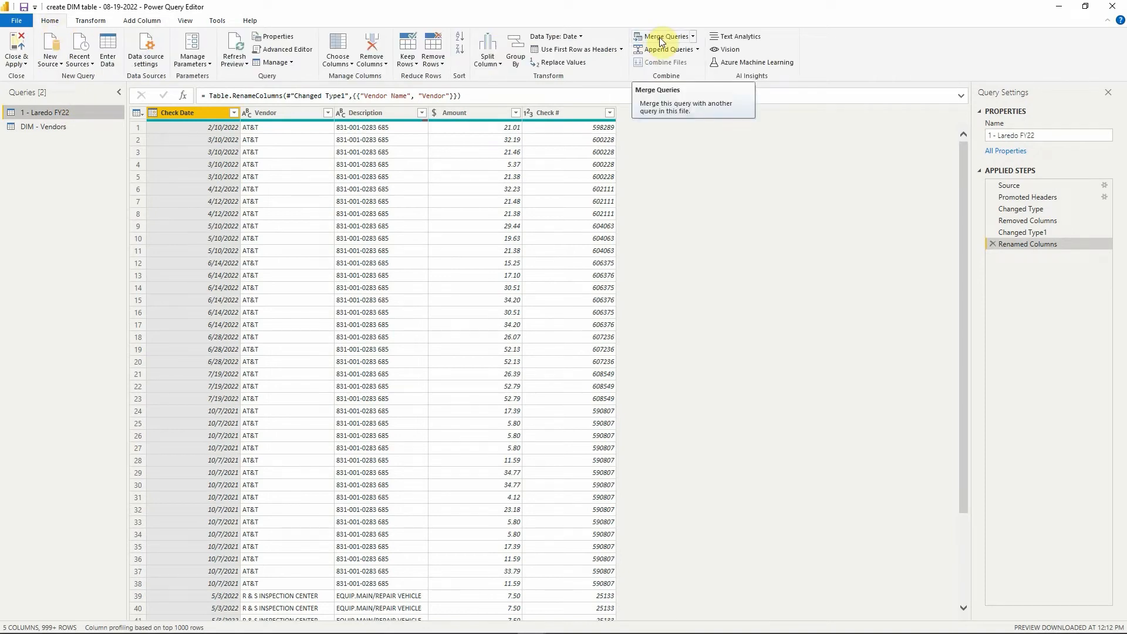
Left-outer merge Laredo FY22 with DIM - Vendors on the Vendor column.
click(663, 36)
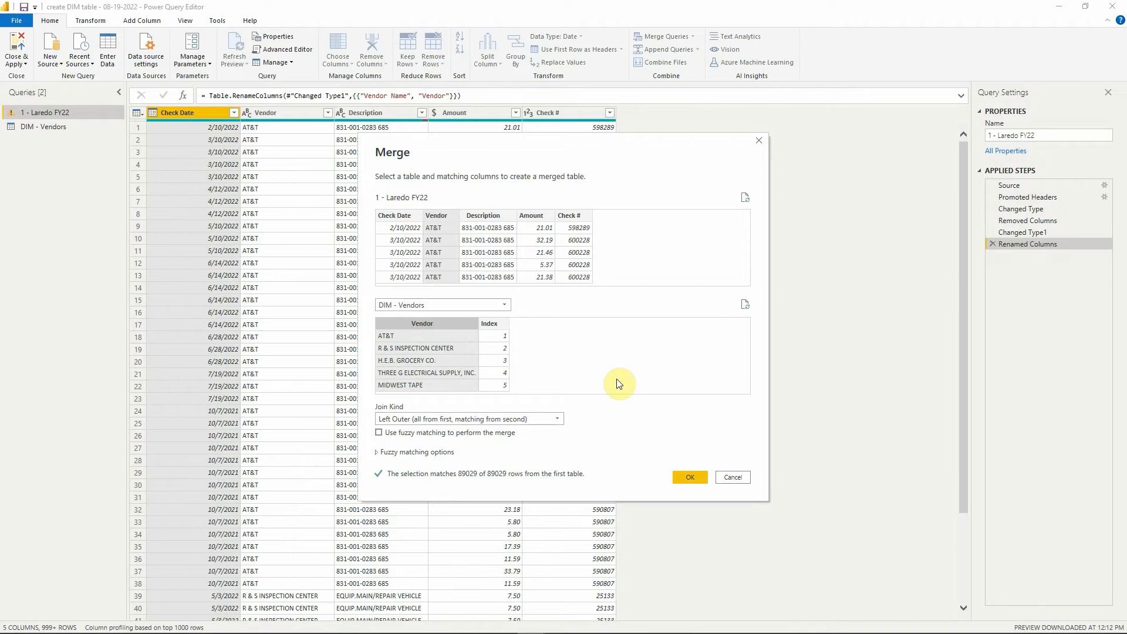
click(688, 477)
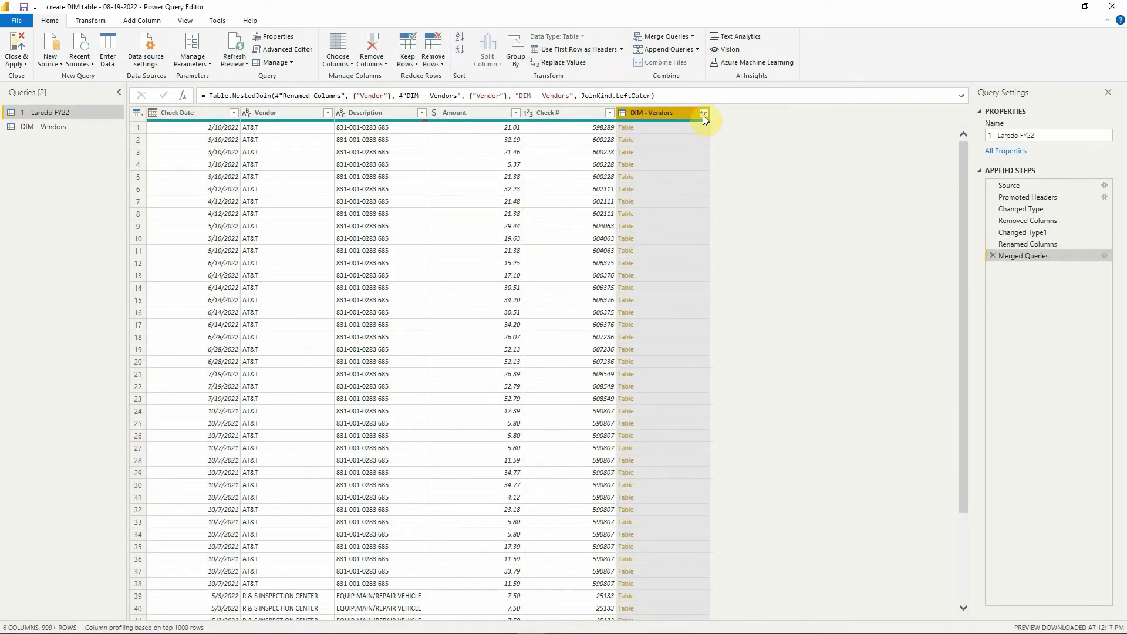
Expand only Index from DIM - Vendors, then remove Laredo FY22's Vendor column.
click(703, 113)
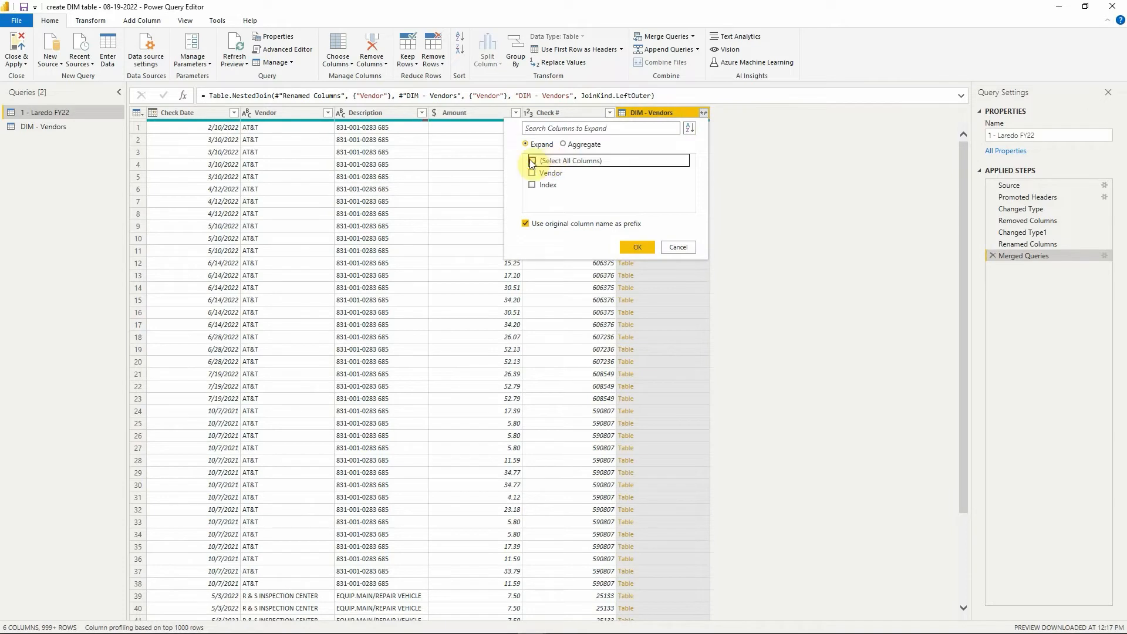
click(531, 184)
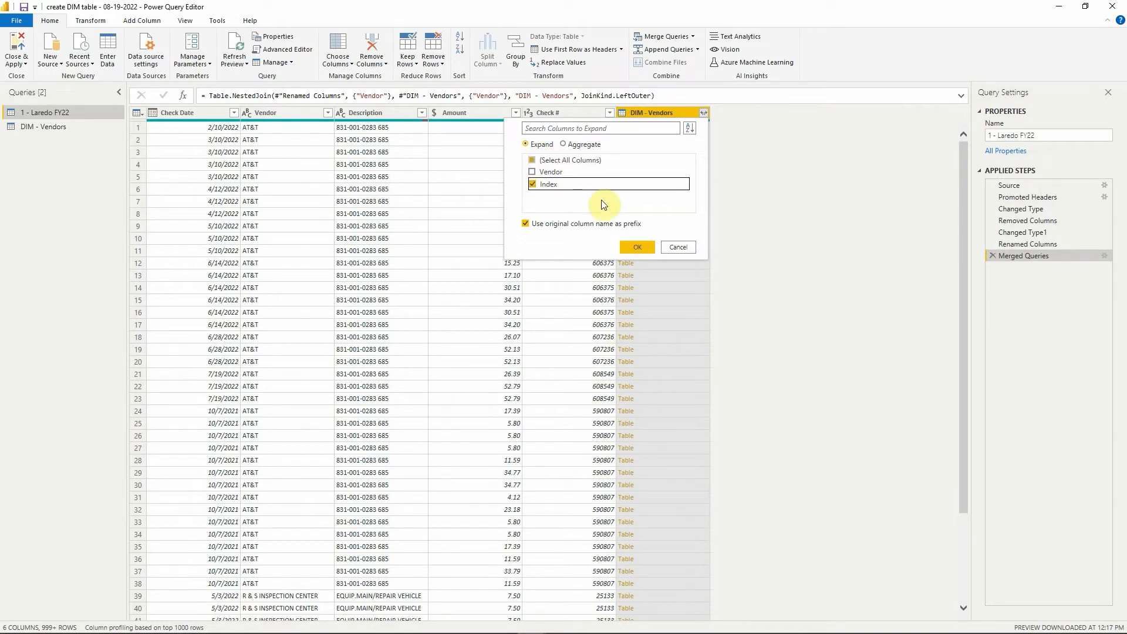
click(635, 247)
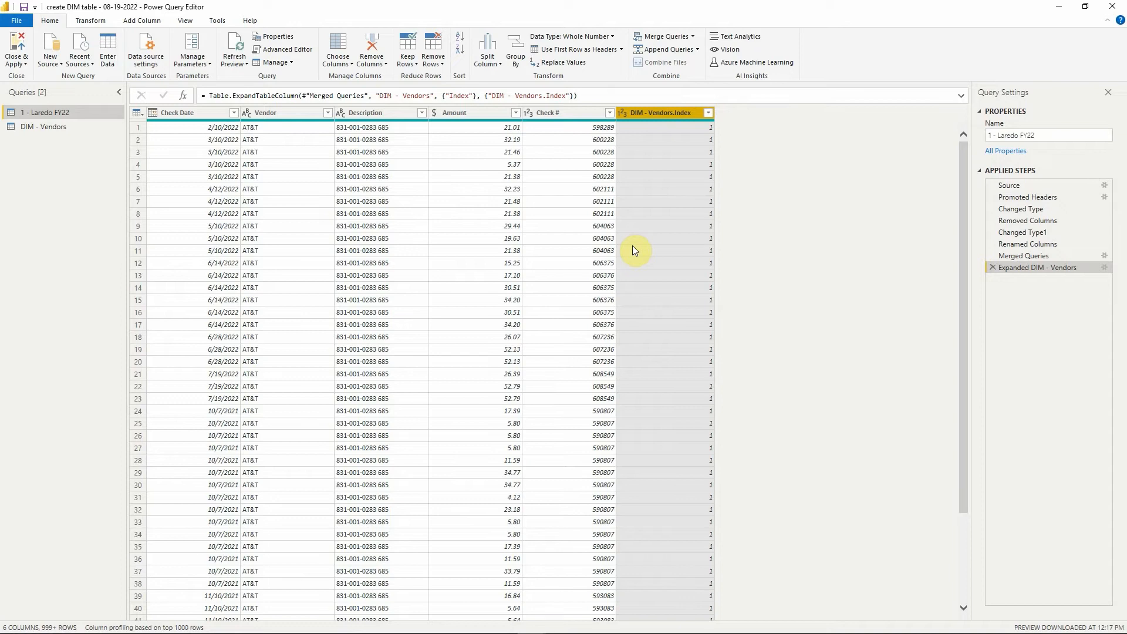
right_click(272, 112)
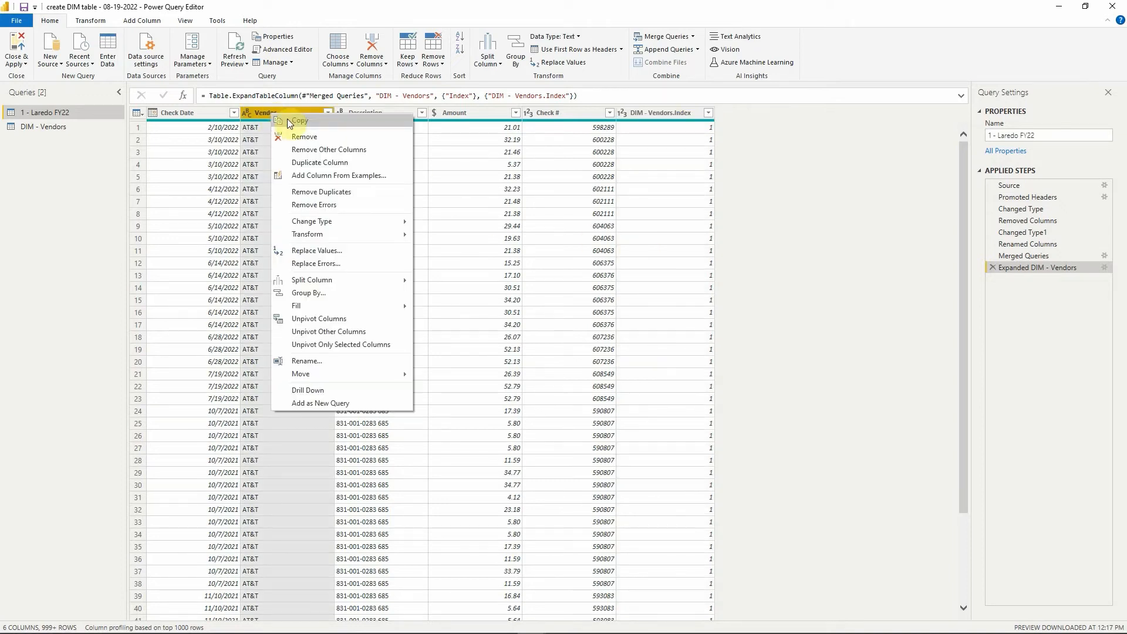
click(304, 137)
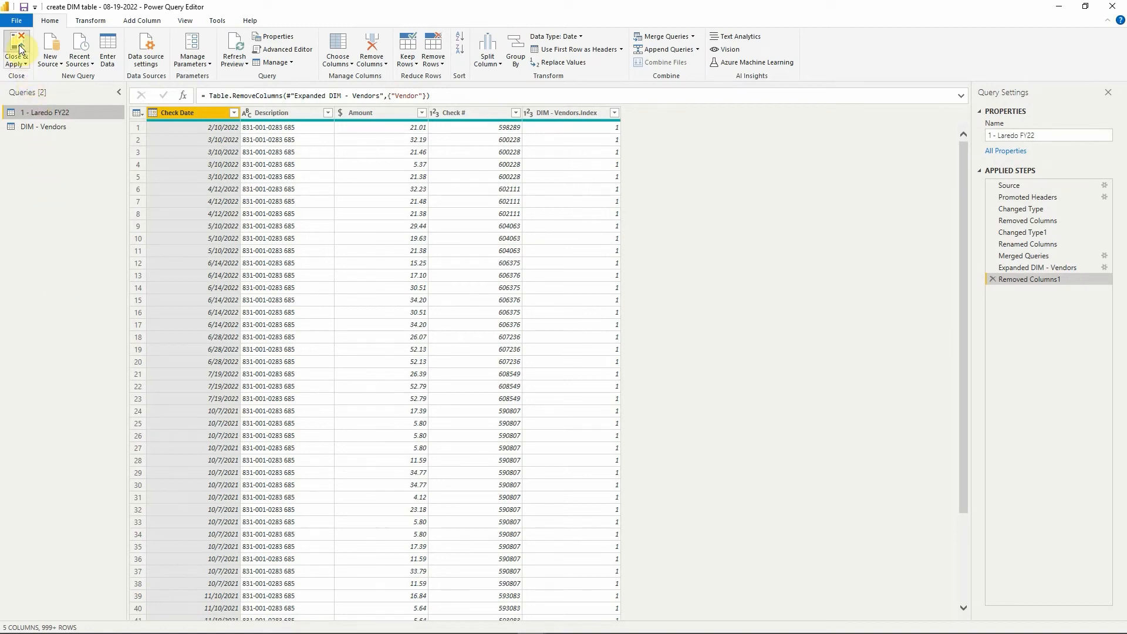
Close & Apply, then relate DIM - Vendors.Index to DIM - Vendors Index in Model view.
click(16, 49)
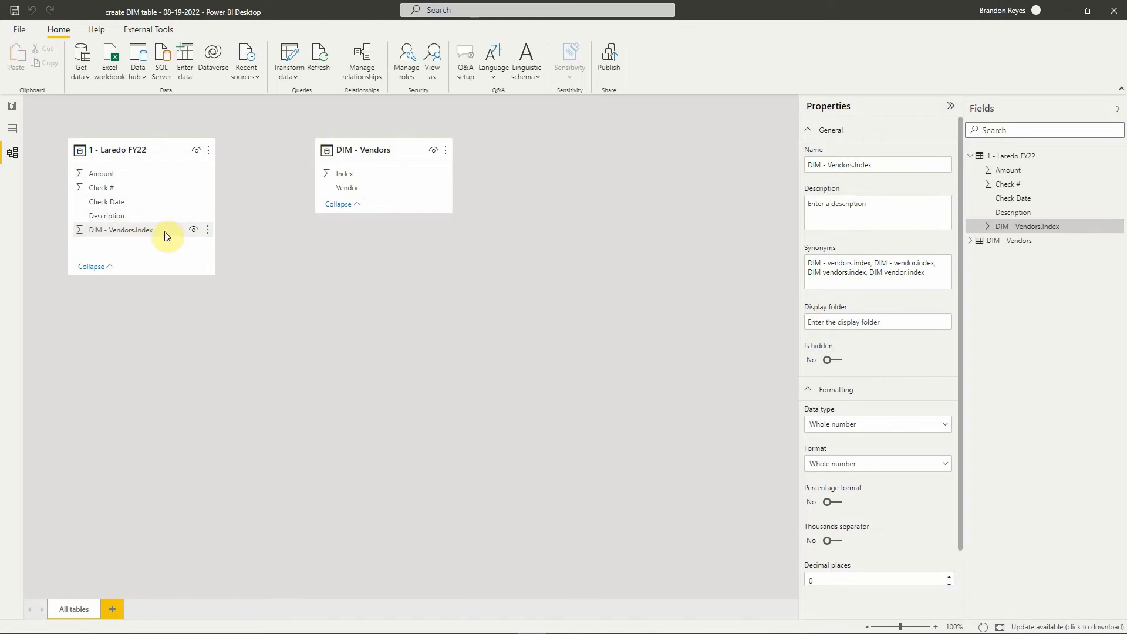
drag(125, 229, 349, 193)
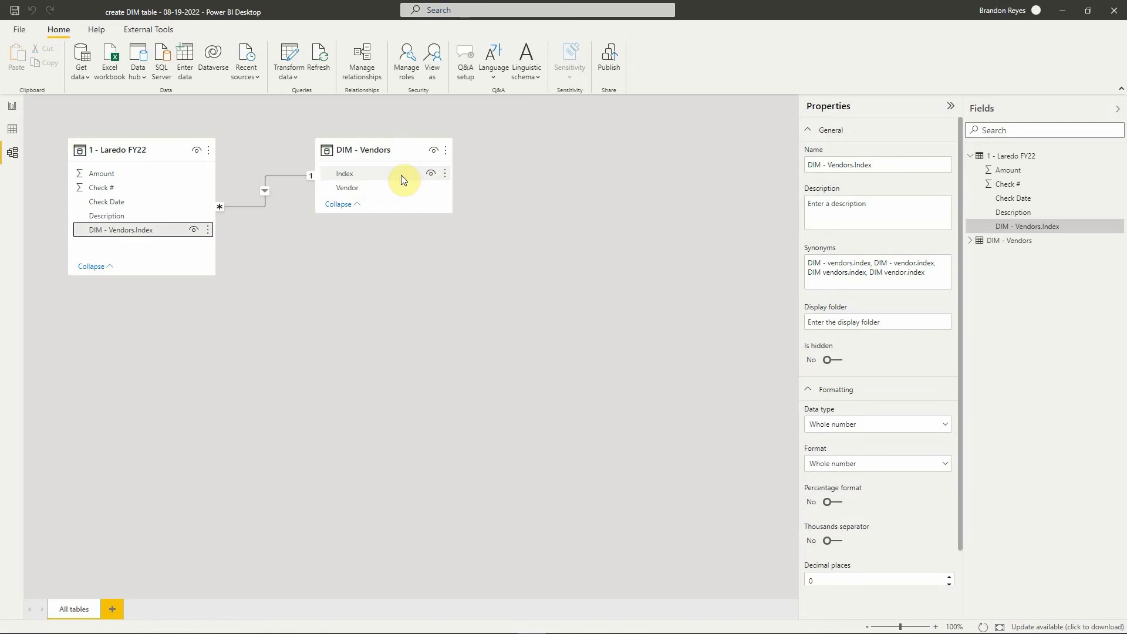
mouse_move(412, 180)
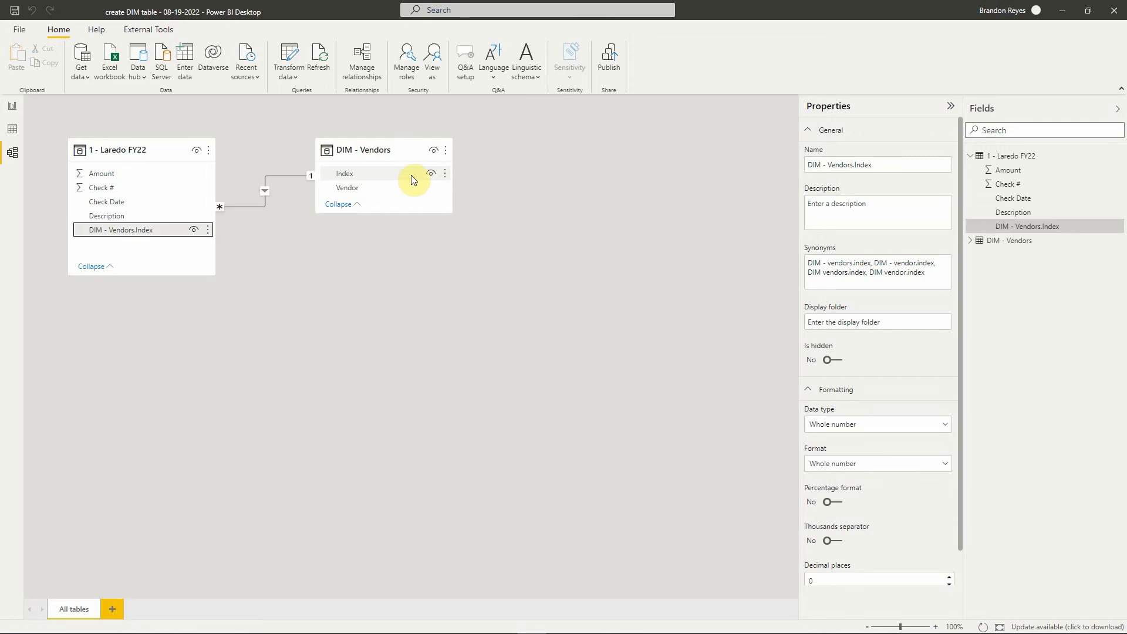
Hide DIM - Vendors Index and Laredo FY22's DIM - Vendors.Index fields.
click(345, 173)
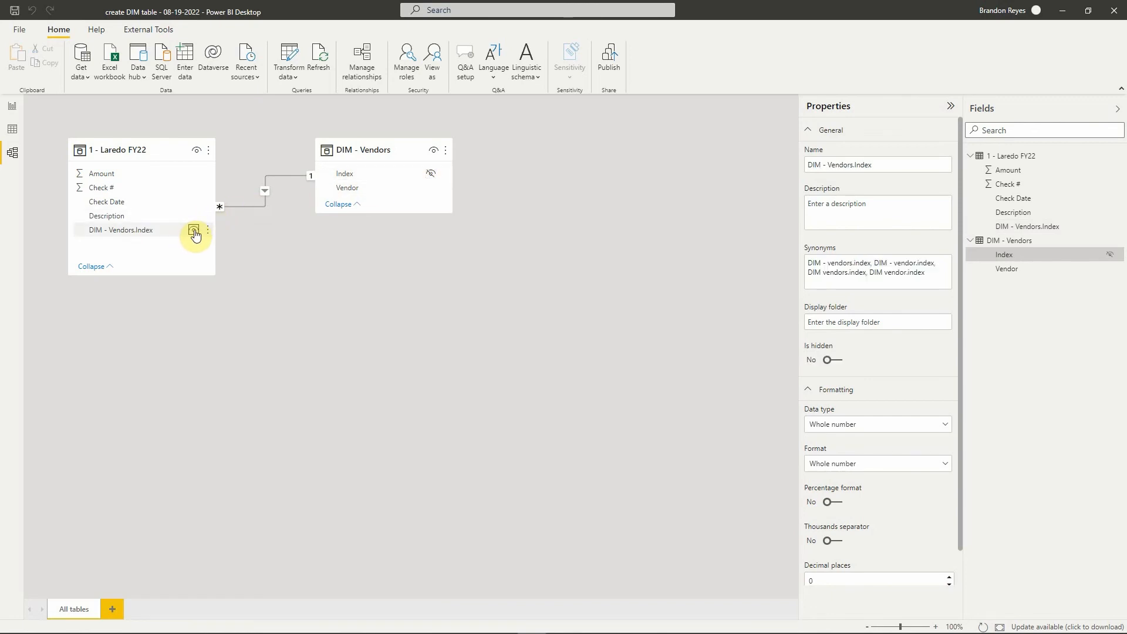
click(193, 230)
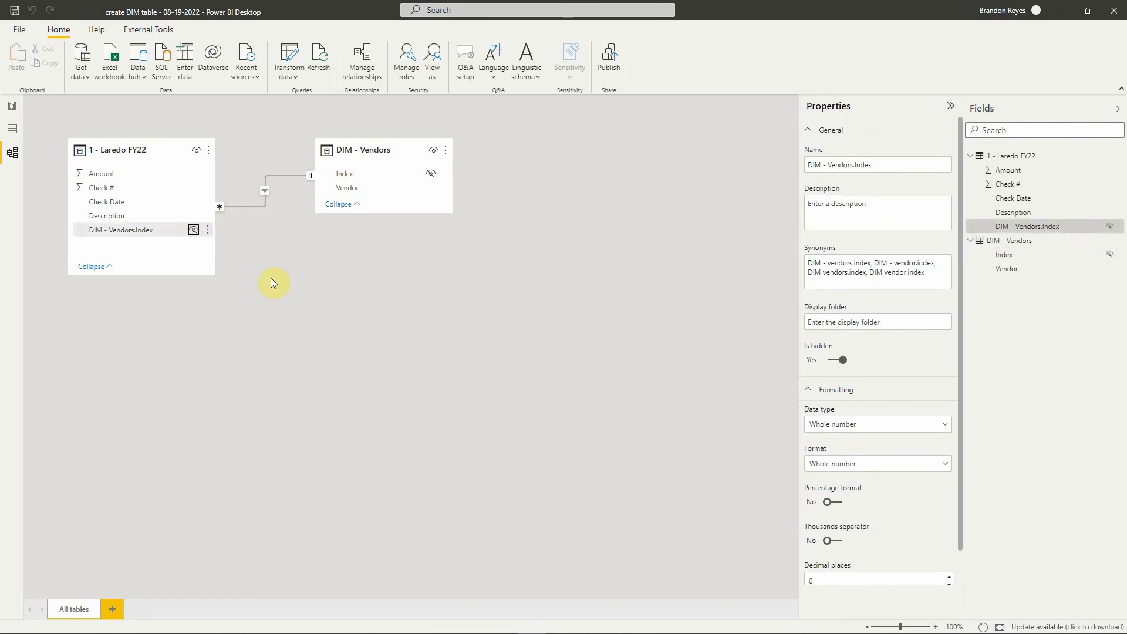